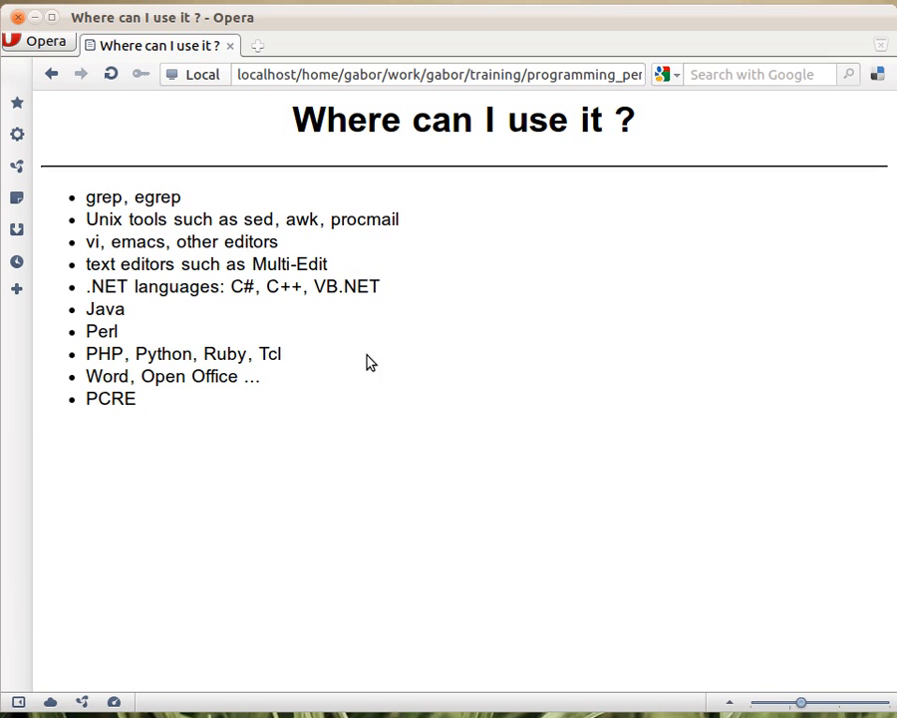
mouse_move(110, 207)
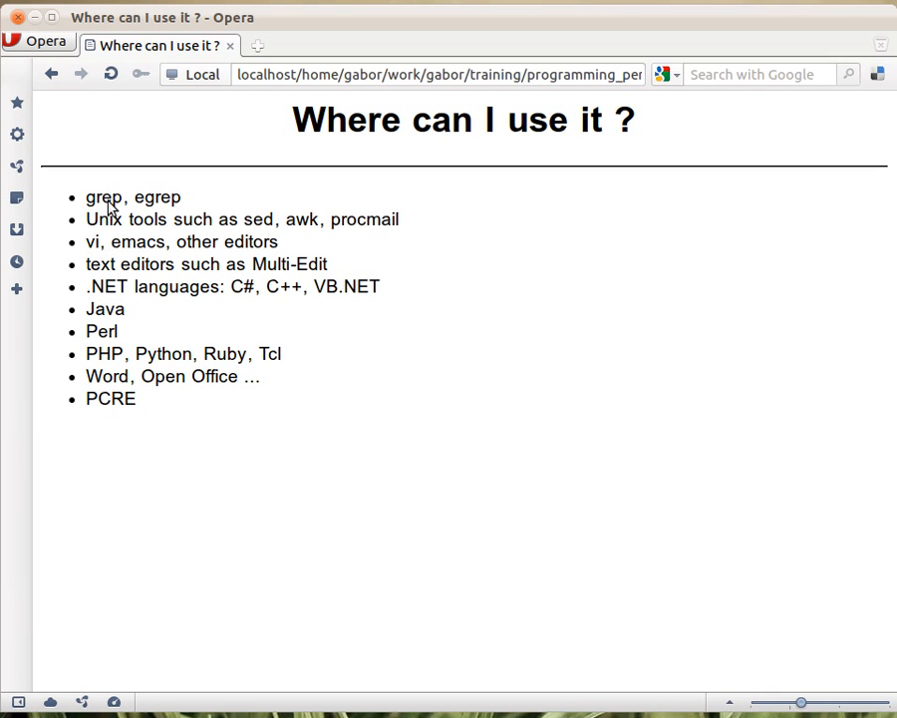
mouse_move(115, 218)
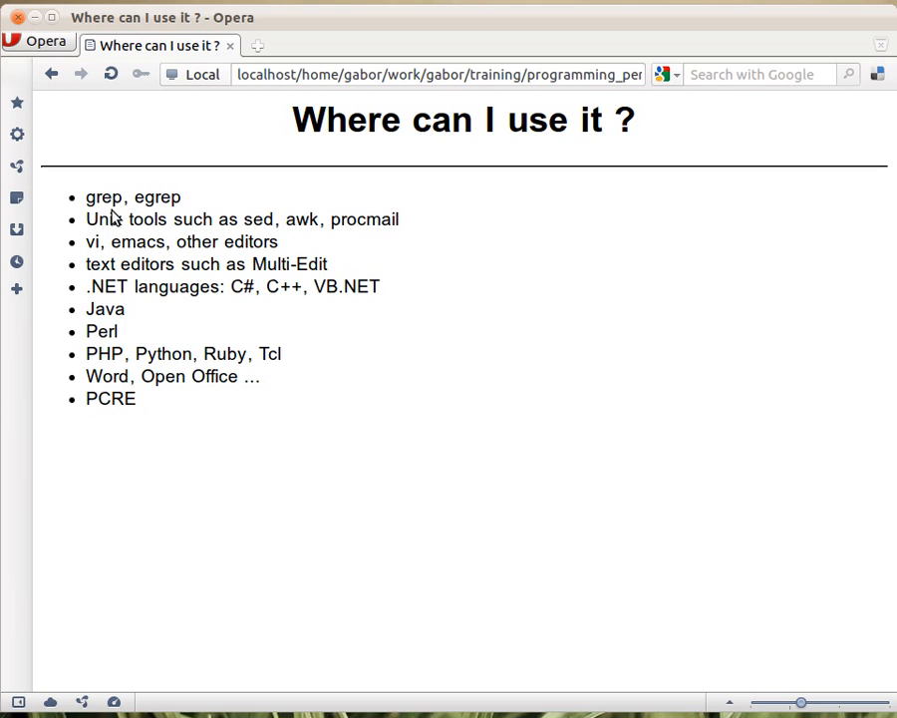
mouse_move(122, 308)
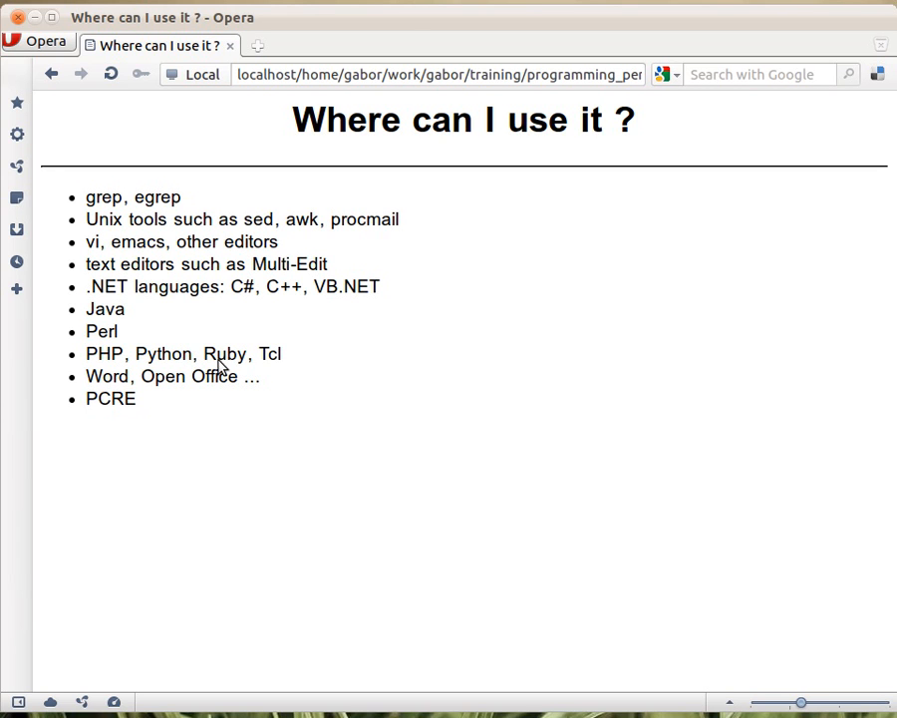
mouse_move(258, 364)
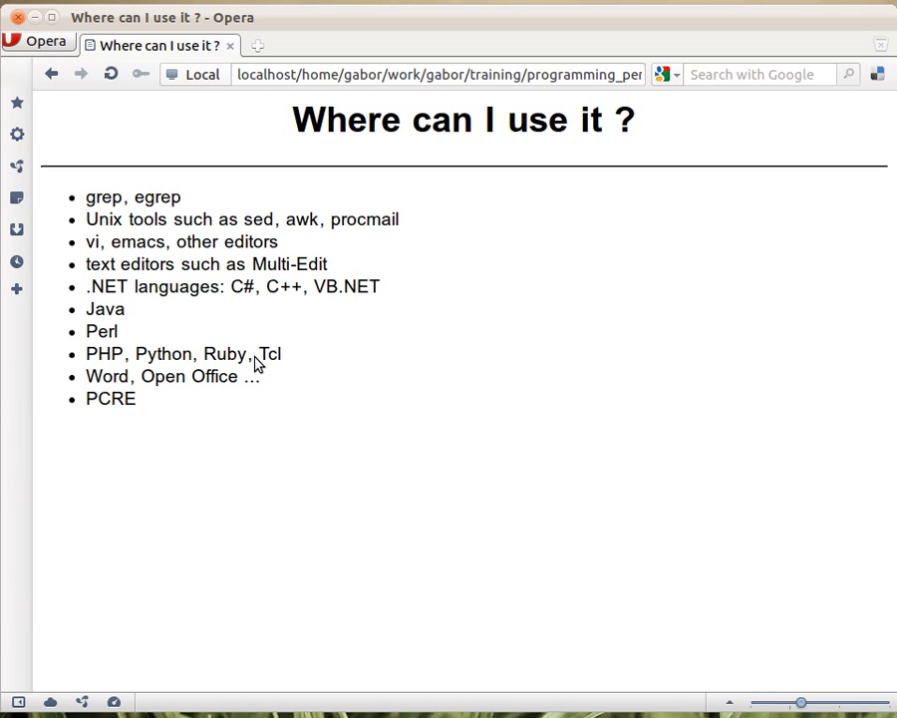
mouse_move(169, 389)
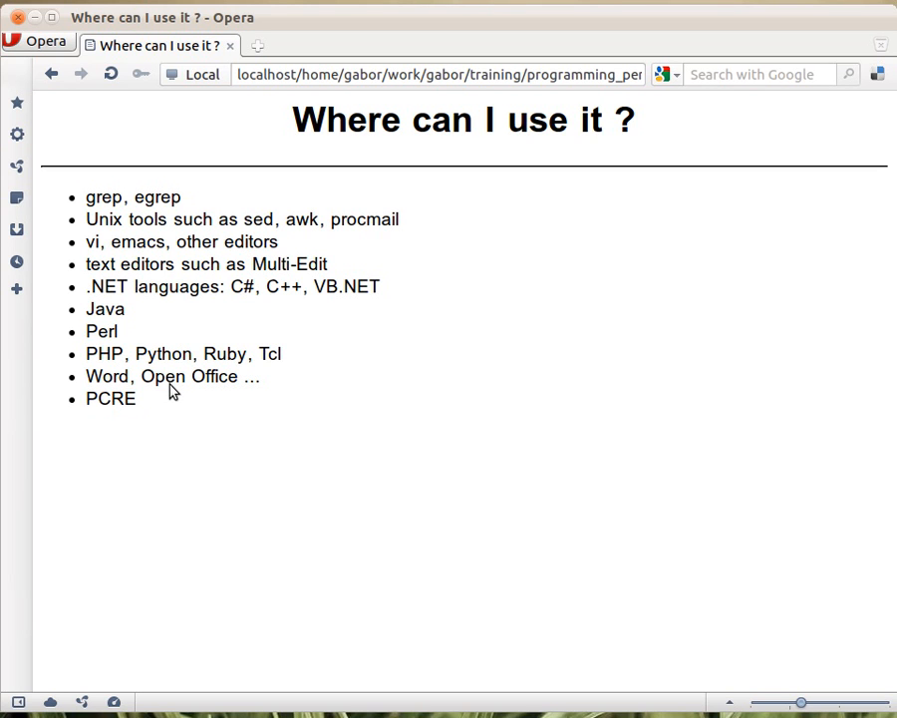
mouse_move(283, 367)
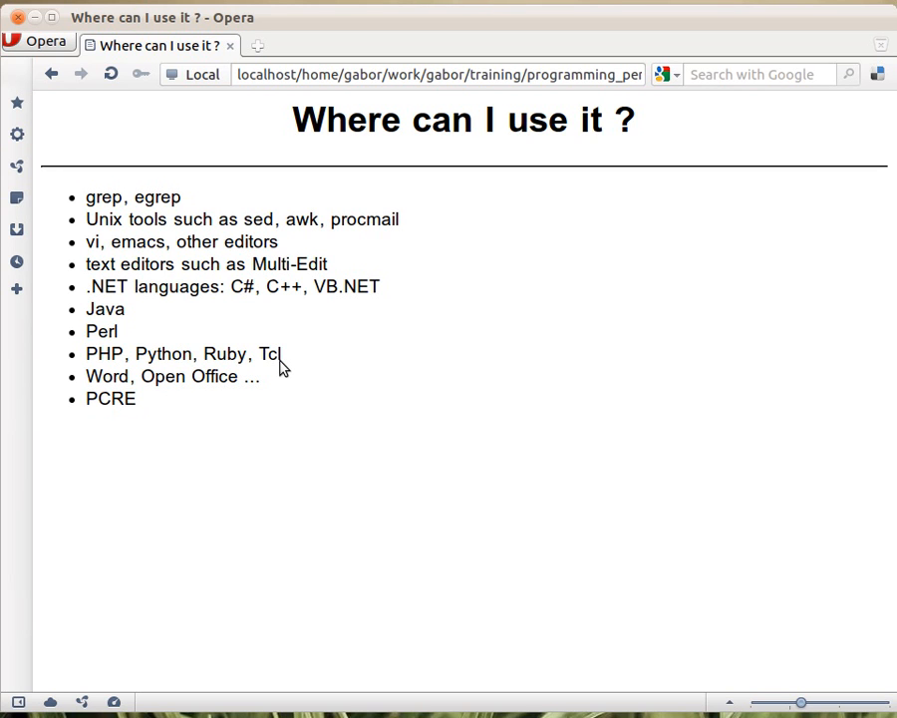